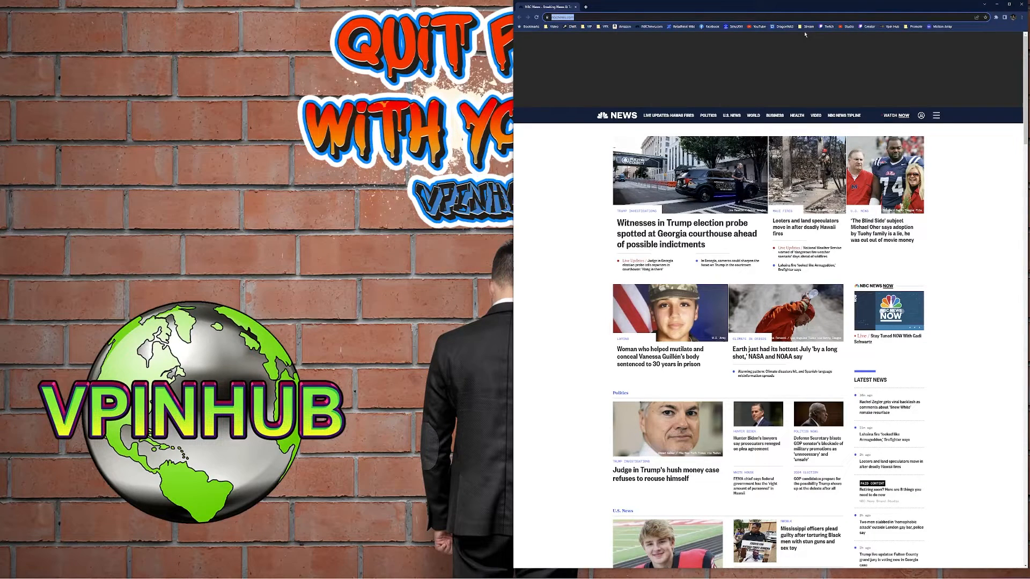
- Search 'vpx' in the address bar to reach the GitHub vpinball releases page
type("vpx")
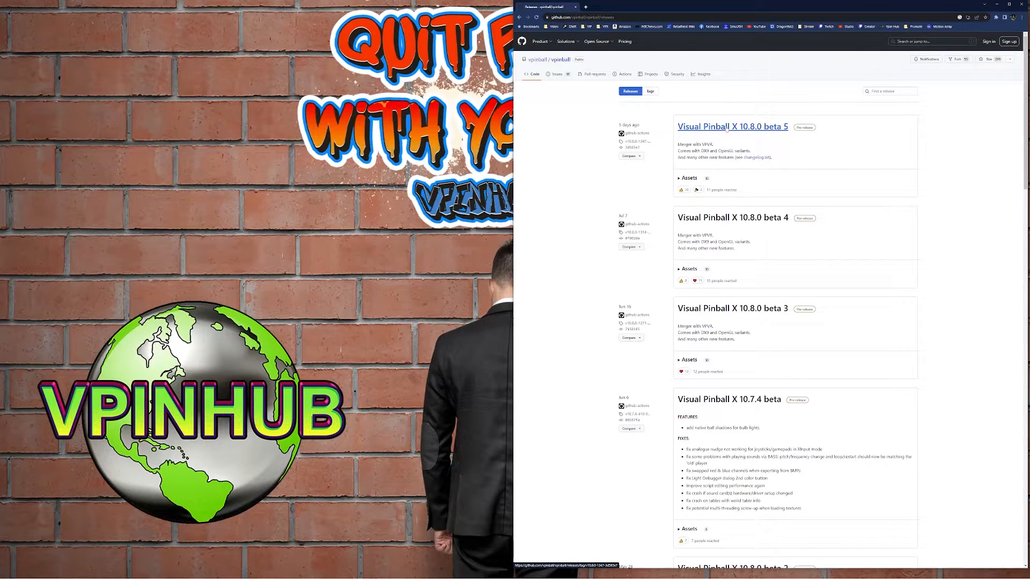
- Open the Visual Pinball X 10.8.0 beta 5 release to see its assets
left_click(733, 127)
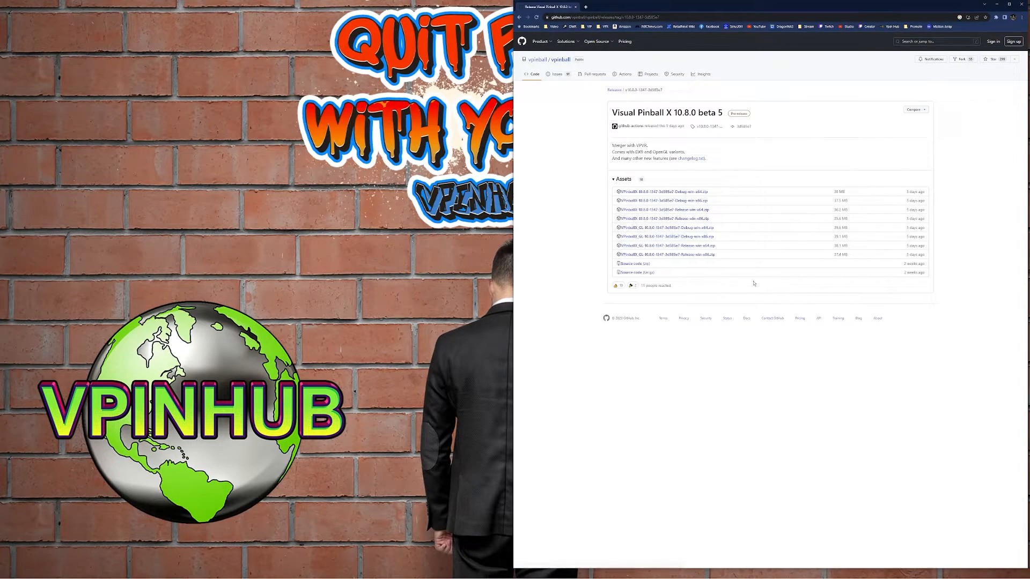
mouse_move(695, 298)
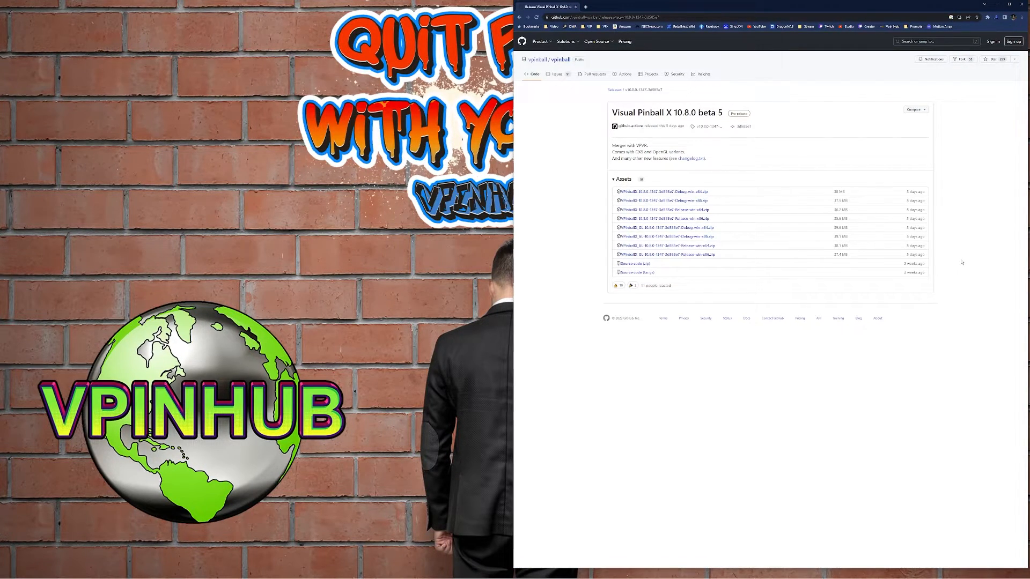
mouse_move(663, 245)
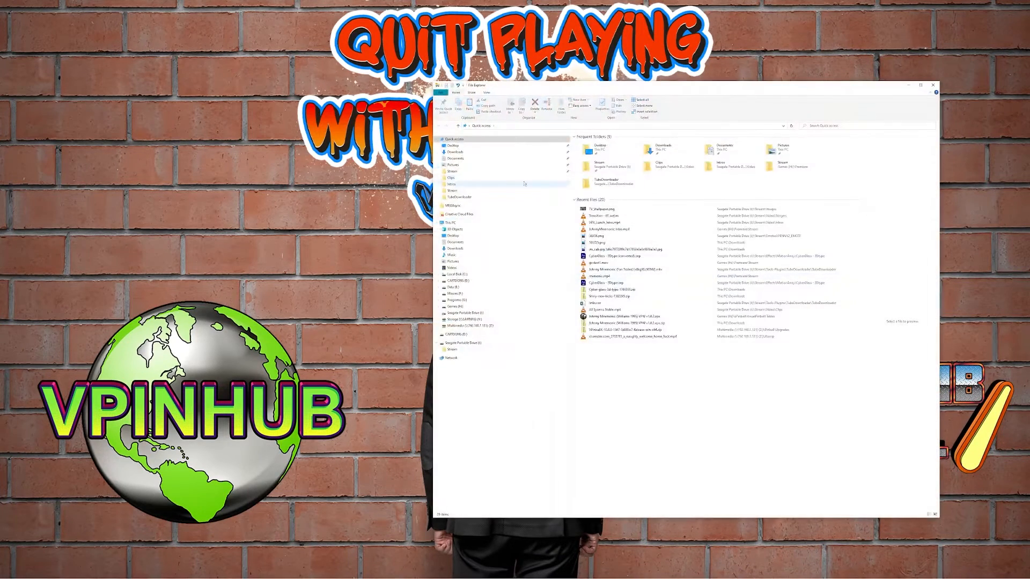
- In Downloads, check the VPinballX 10.8.0 zip's properties and bring up its actions again
left_click(455, 151)
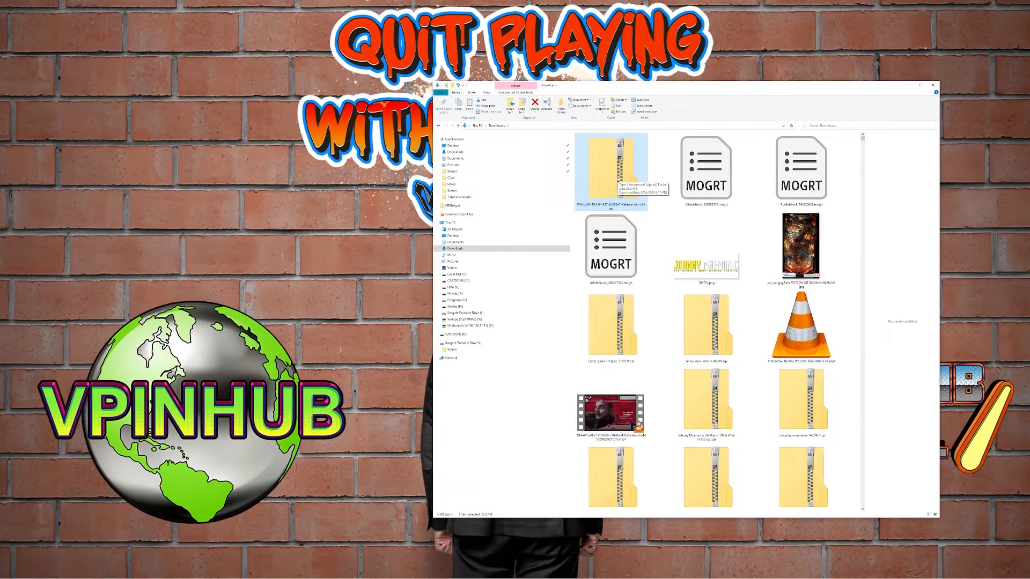
right_click(610, 168)
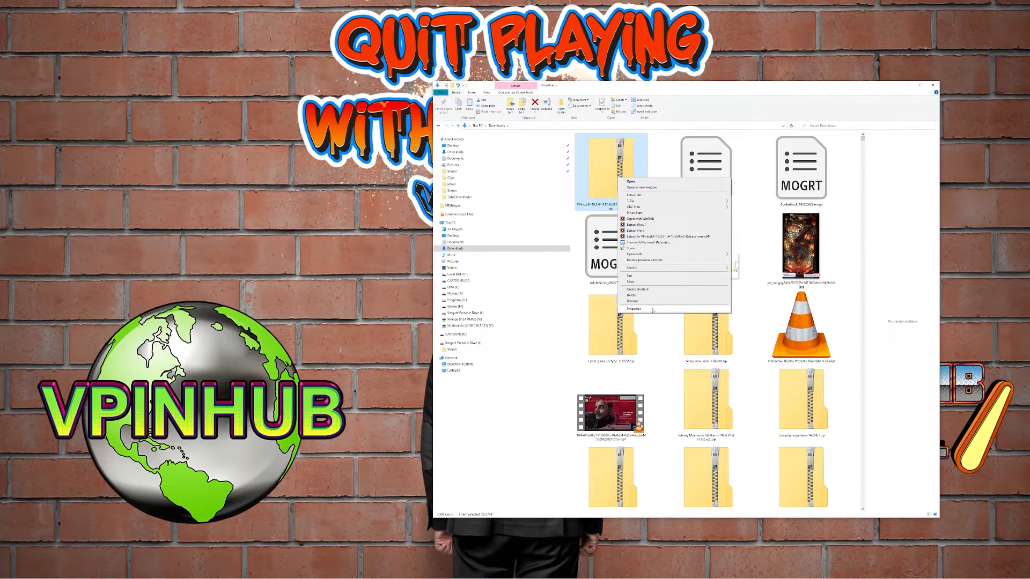
left_click(634, 309)
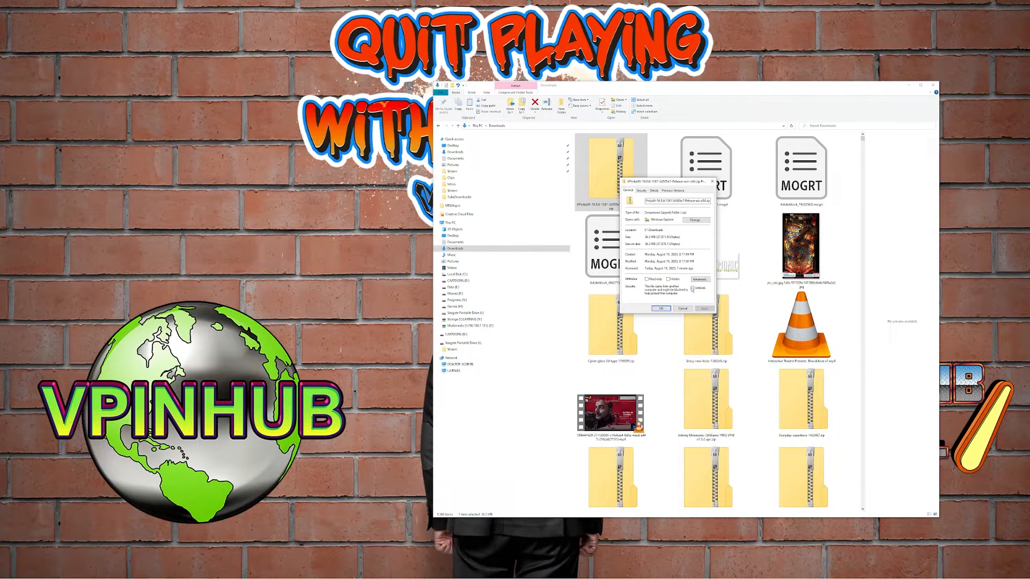
left_click(682, 309)
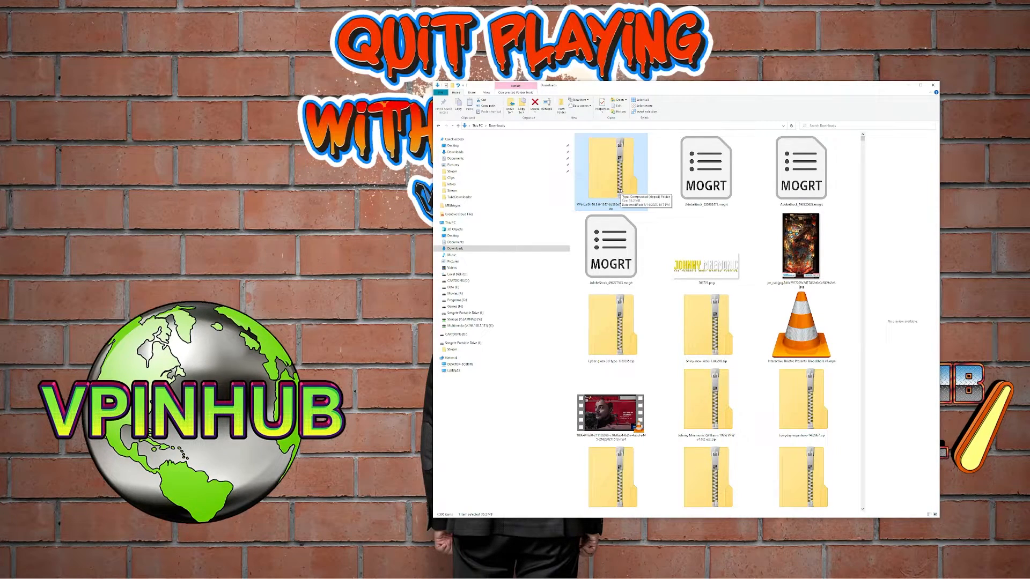
right_click(611, 168)
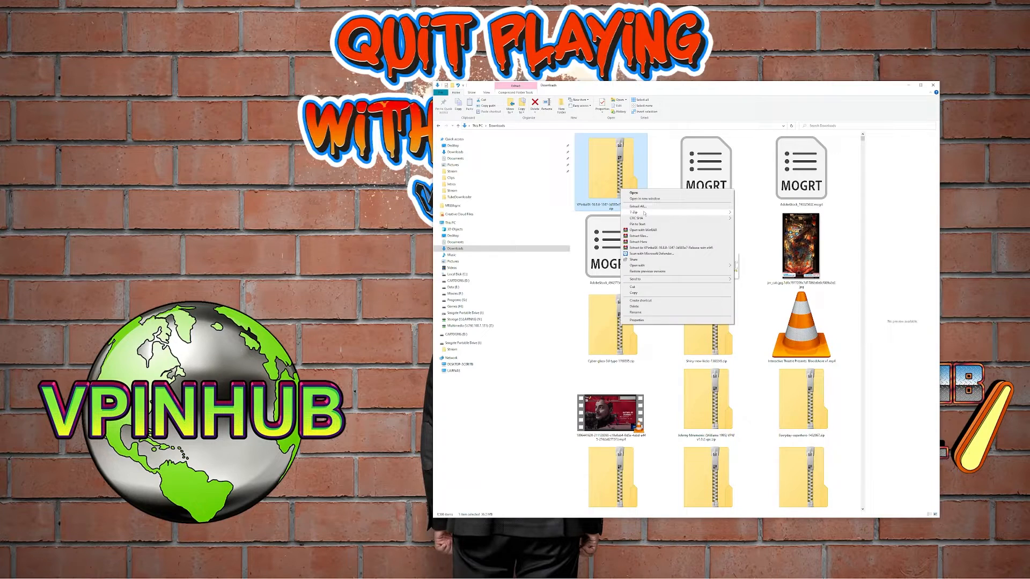
mouse_move(637, 212)
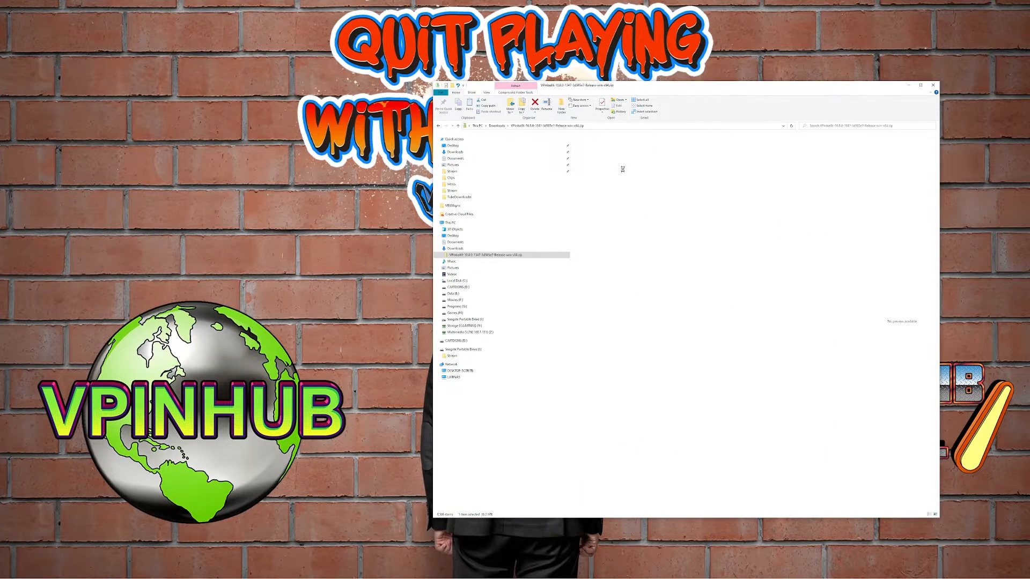
- Open the VPinballX zip and select all its folders, DLLs and executable
double_click(499, 256)
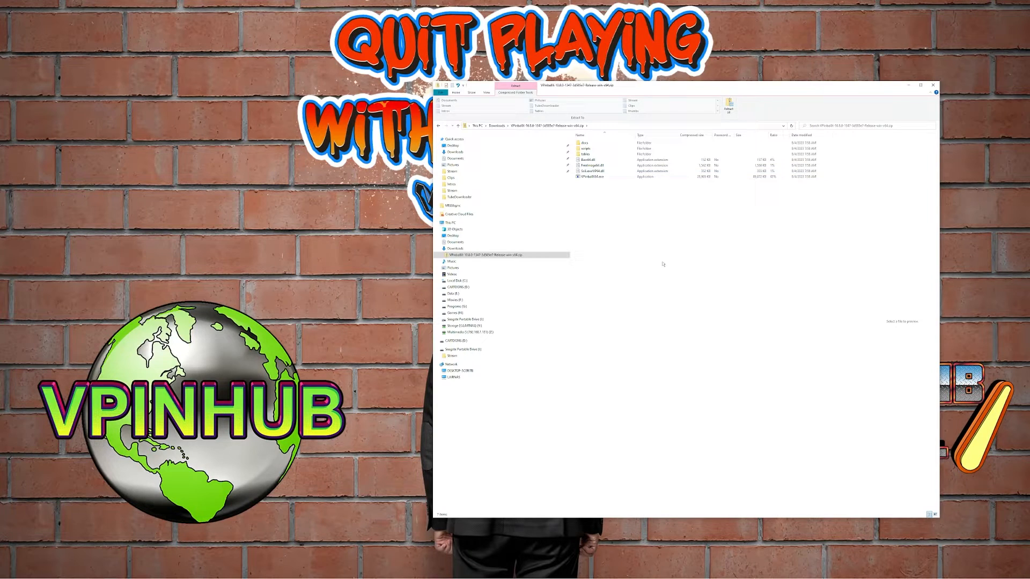
mouse_move(593, 193)
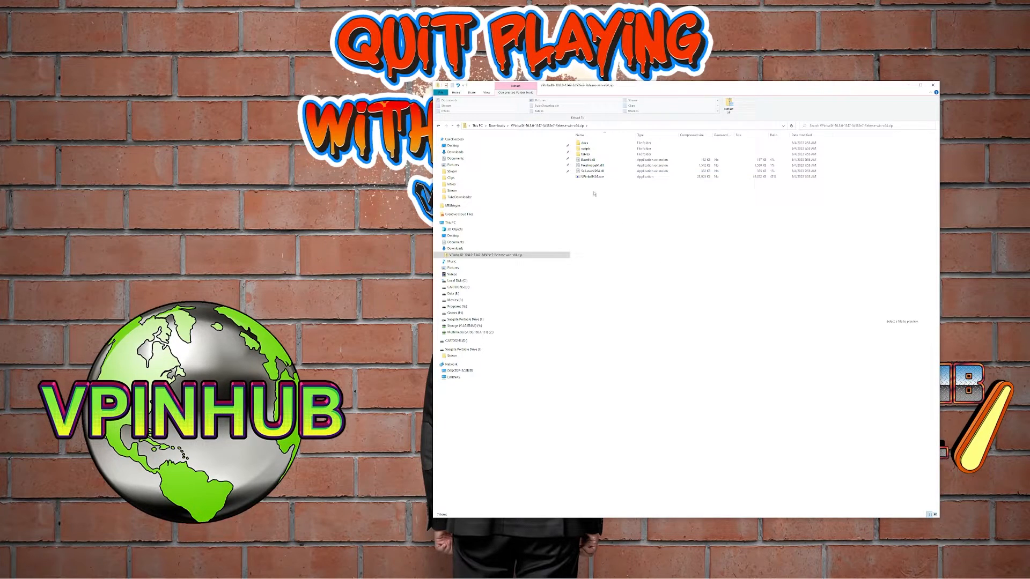
left_click(591, 177)
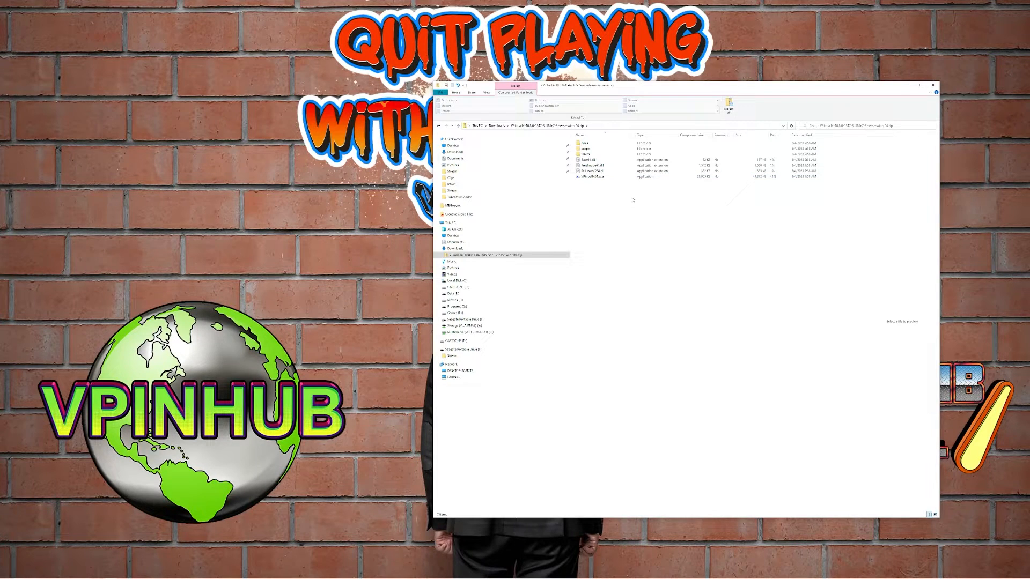
left_click(594, 177)
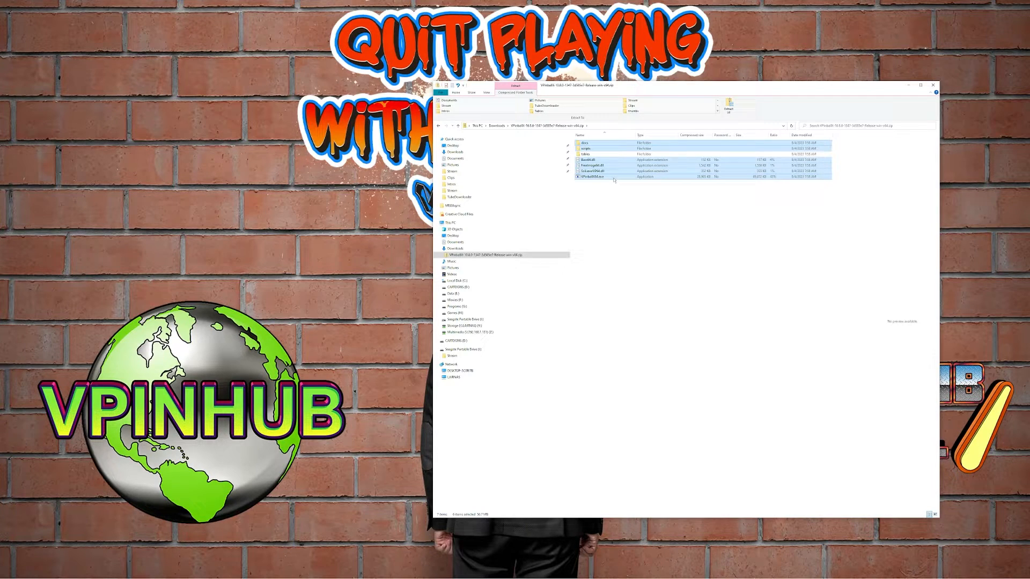
mouse_move(669, 255)
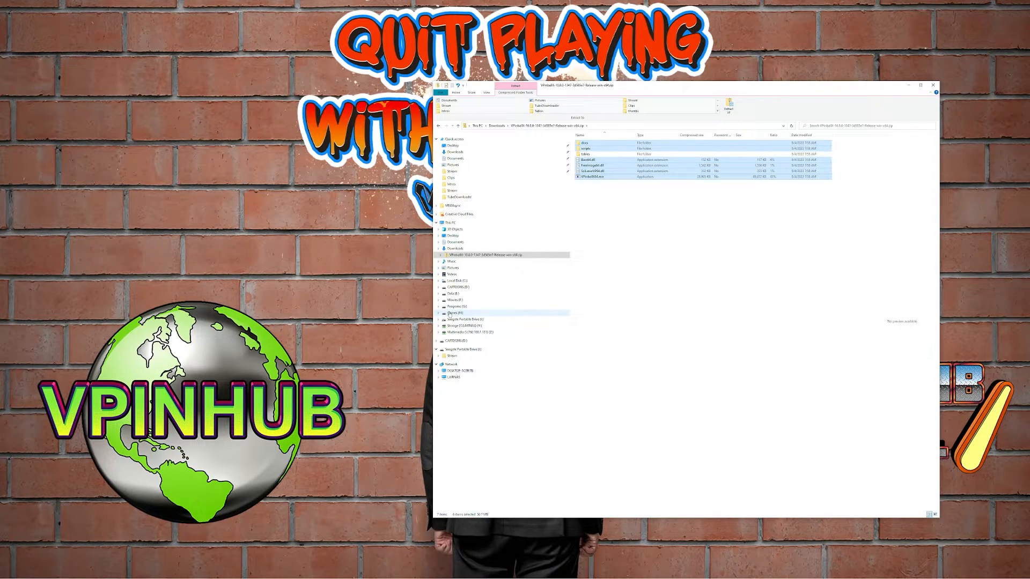
- Navigate the Games (H:) drive to the existing VisualPinball install folder
left_click(456, 312)
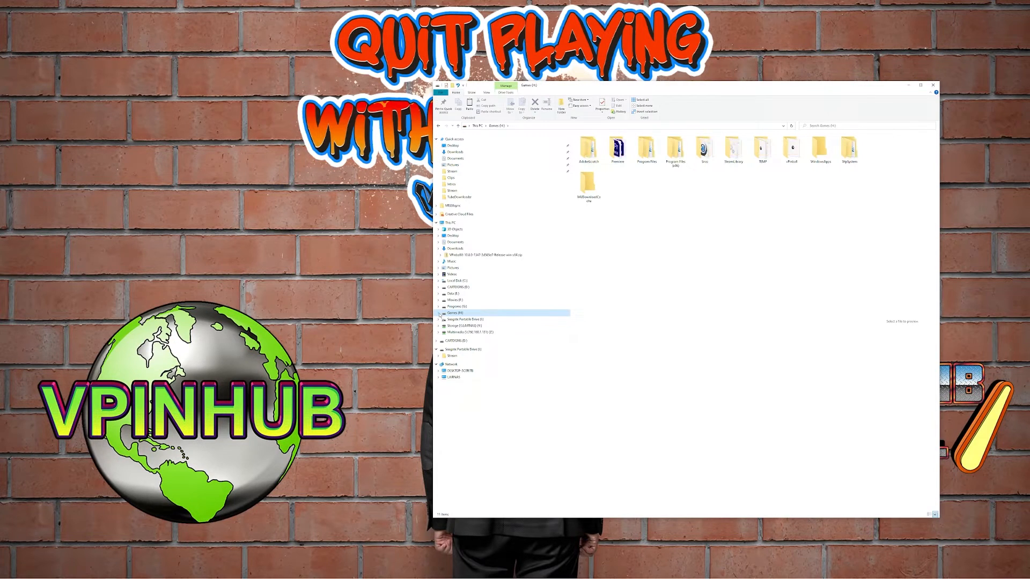
left_click(439, 313)
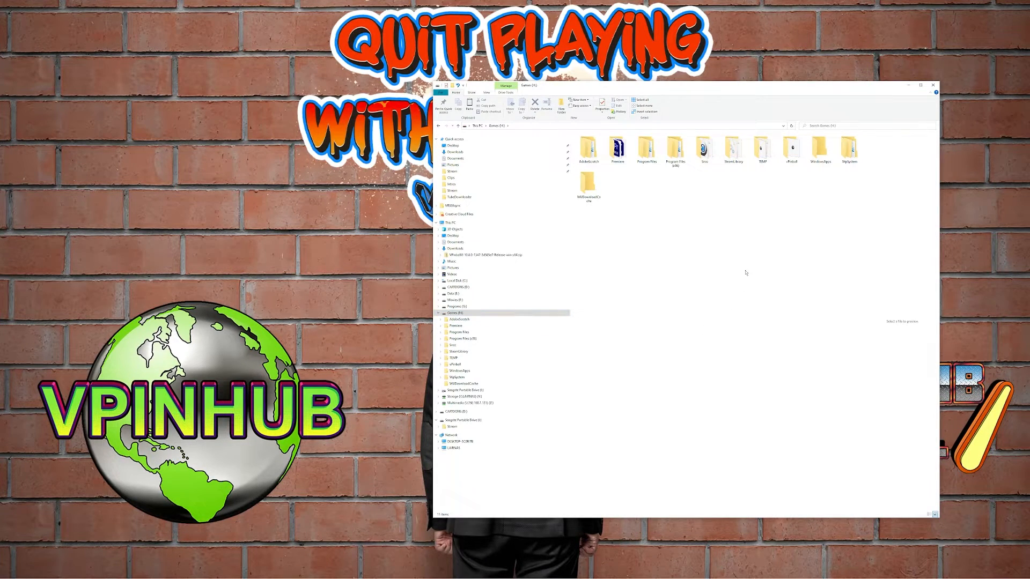
mouse_move(779, 259)
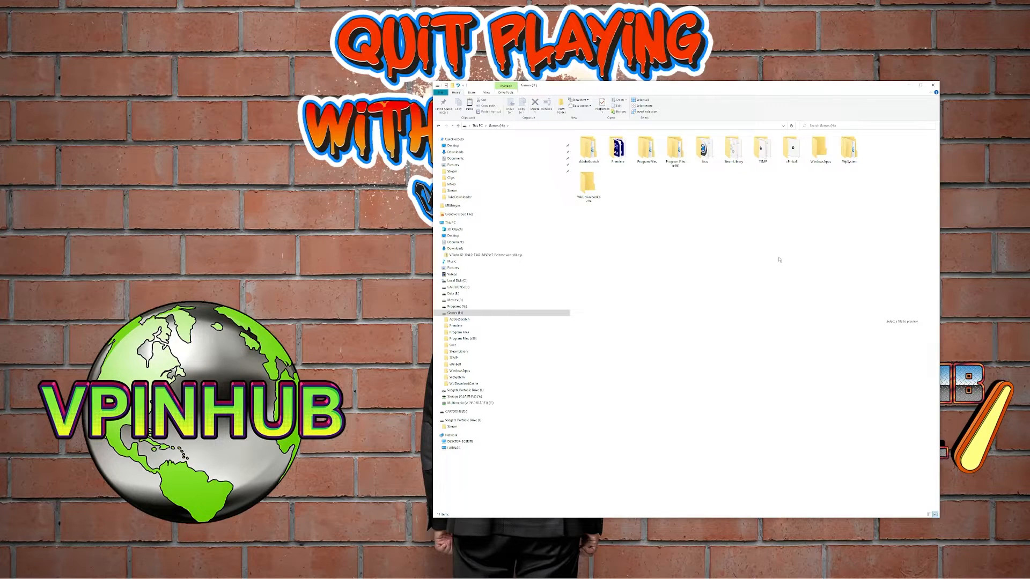
left_click(790, 148)
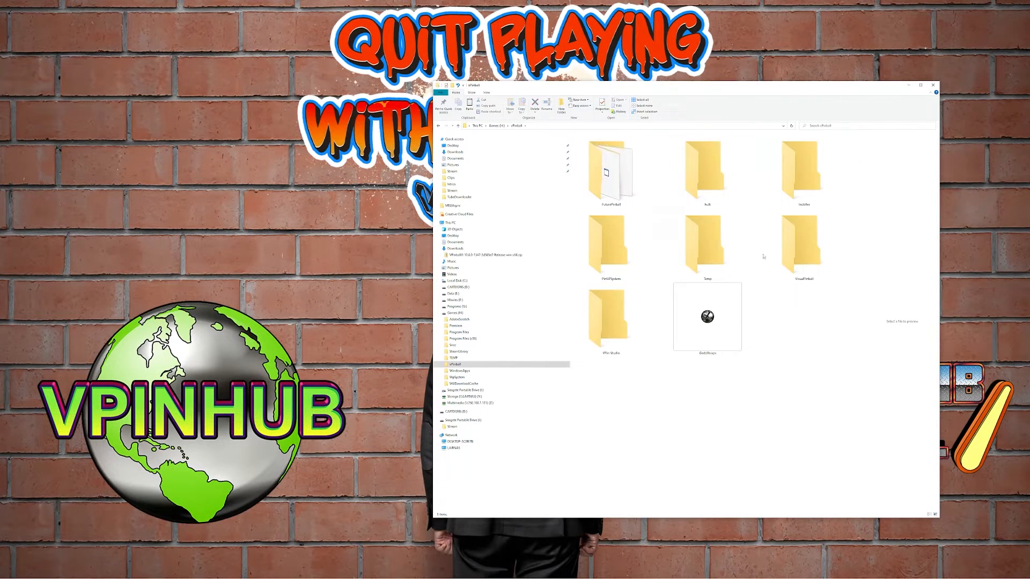
double_click(804, 243)
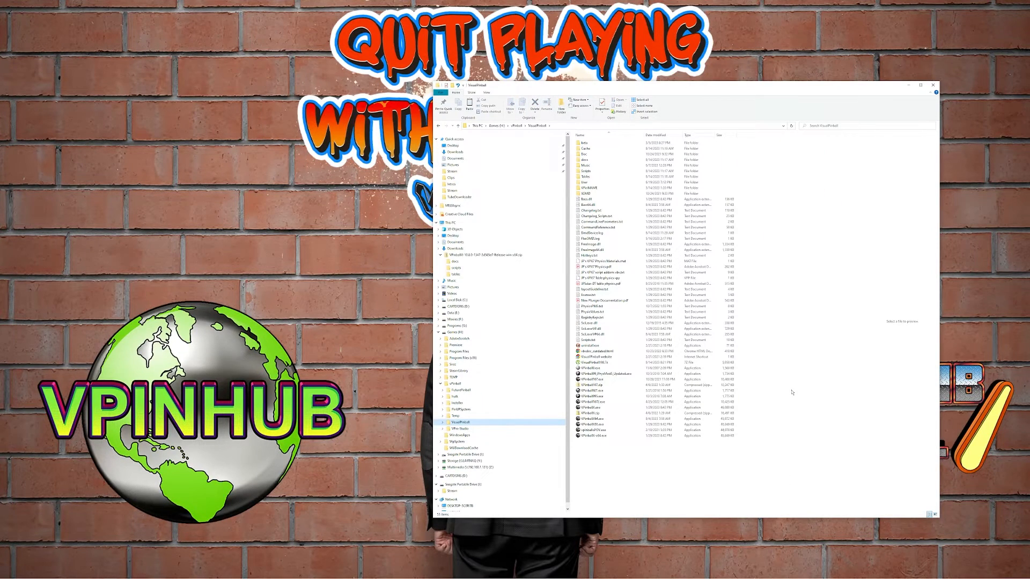
- Paste the copied files, replacing existing ones, and select a VPinballX executable
right_click(792, 393)
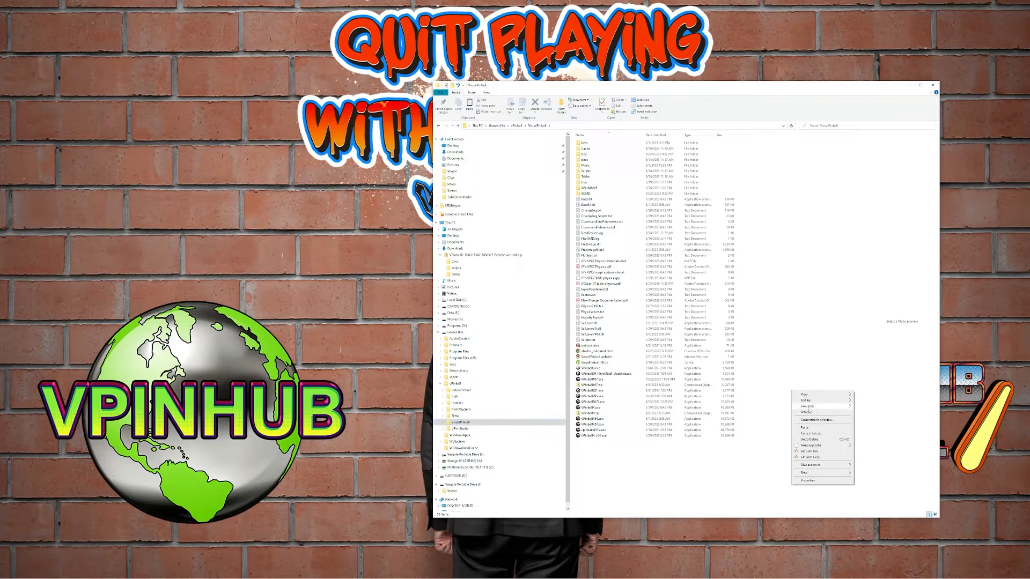
left_click(803, 428)
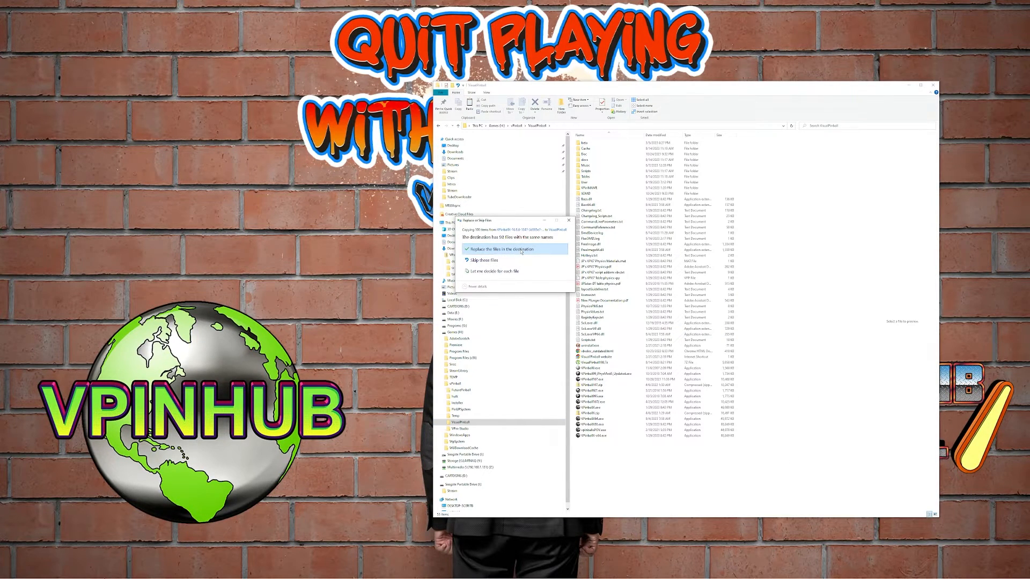
left_click(489, 249)
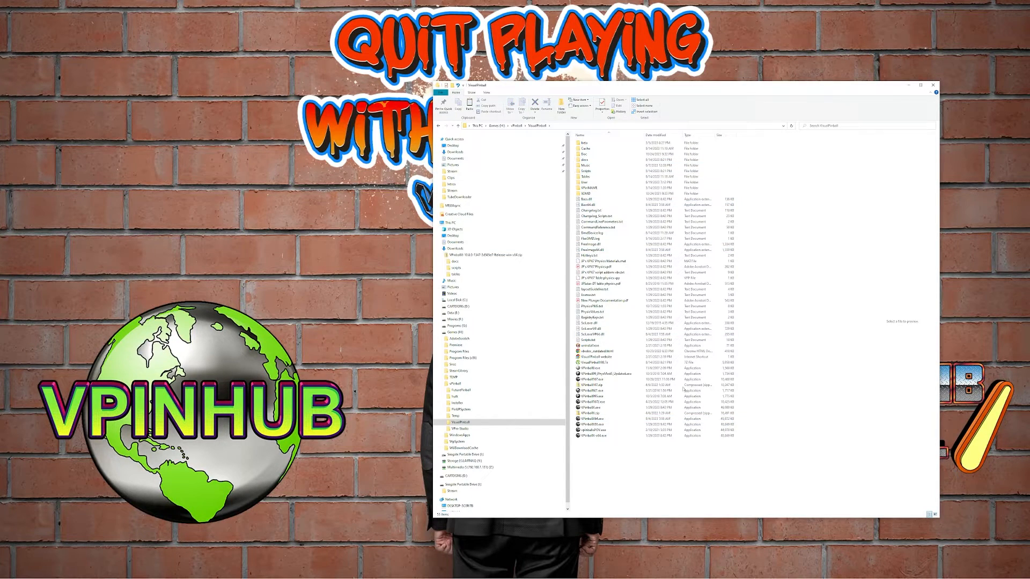
left_click(618, 408)
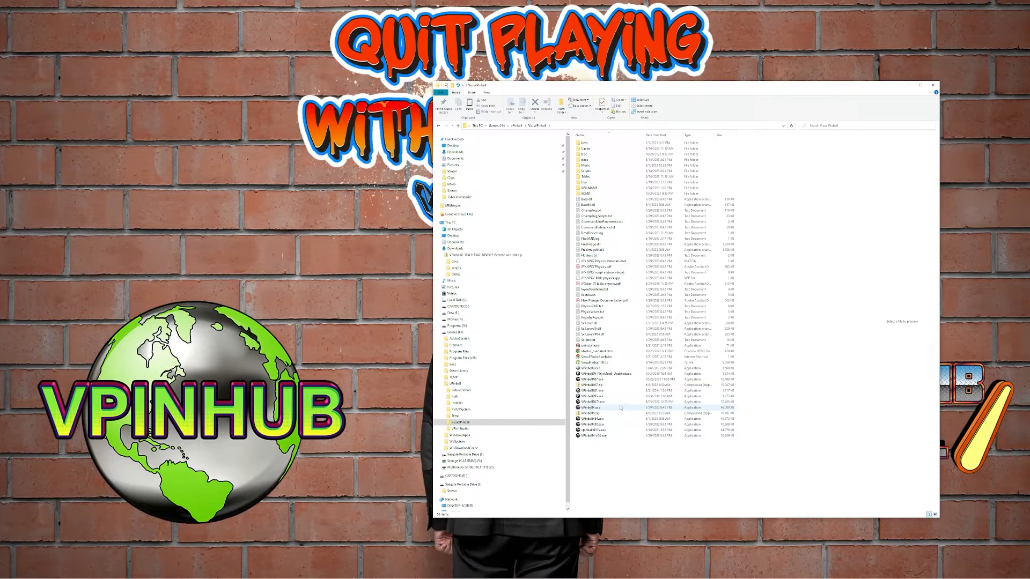
left_click(594, 401)
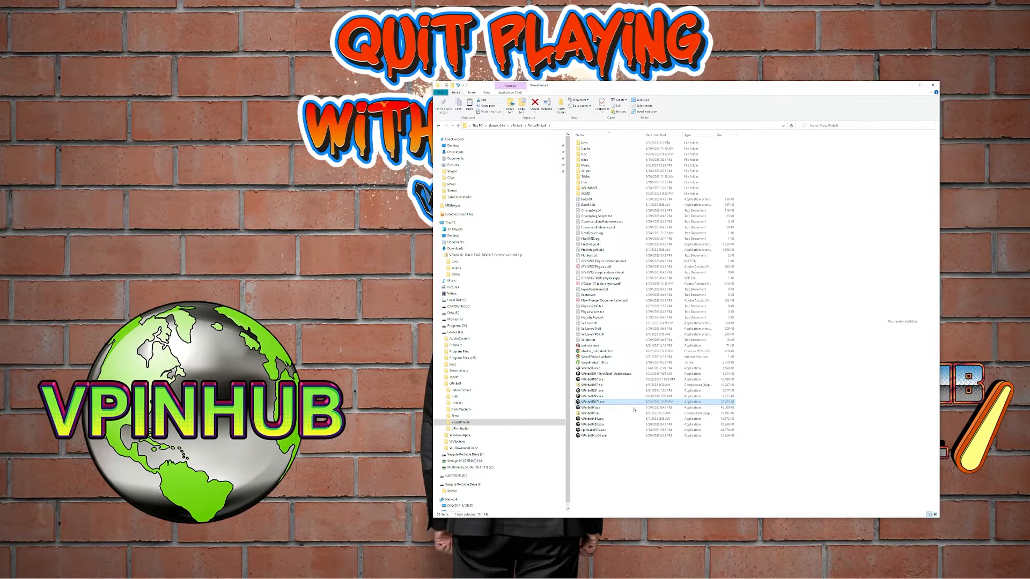
mouse_move(594, 402)
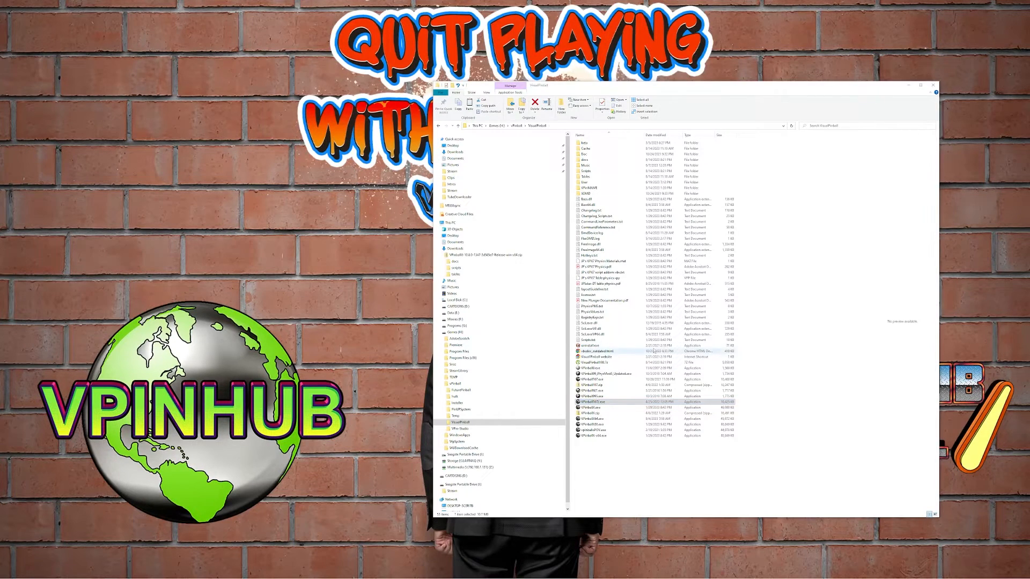
- Launch the VPX executable, load a table from the Tables folder and dismiss the newer-version warning
double_click(593, 396)
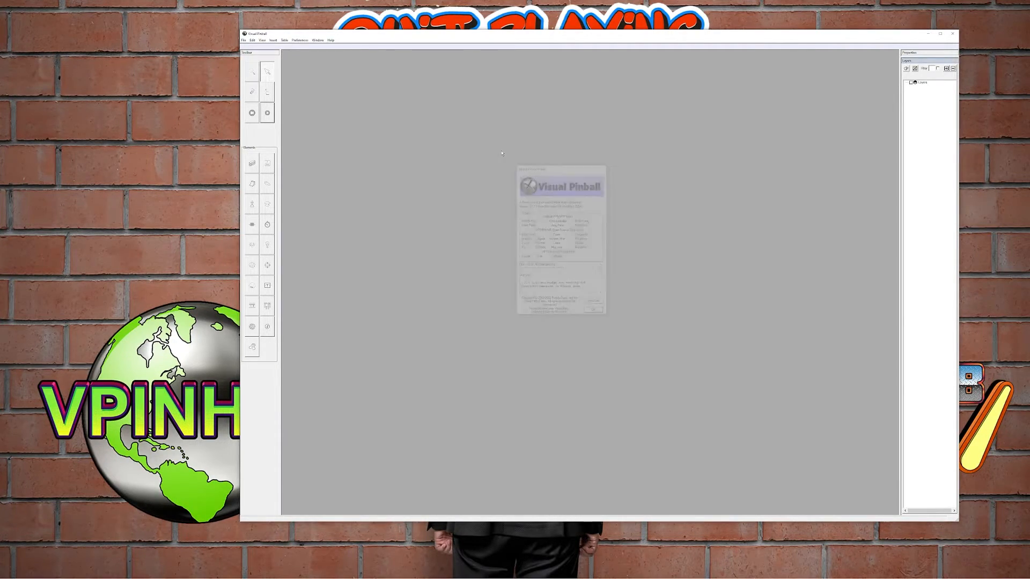
left_click(243, 40)
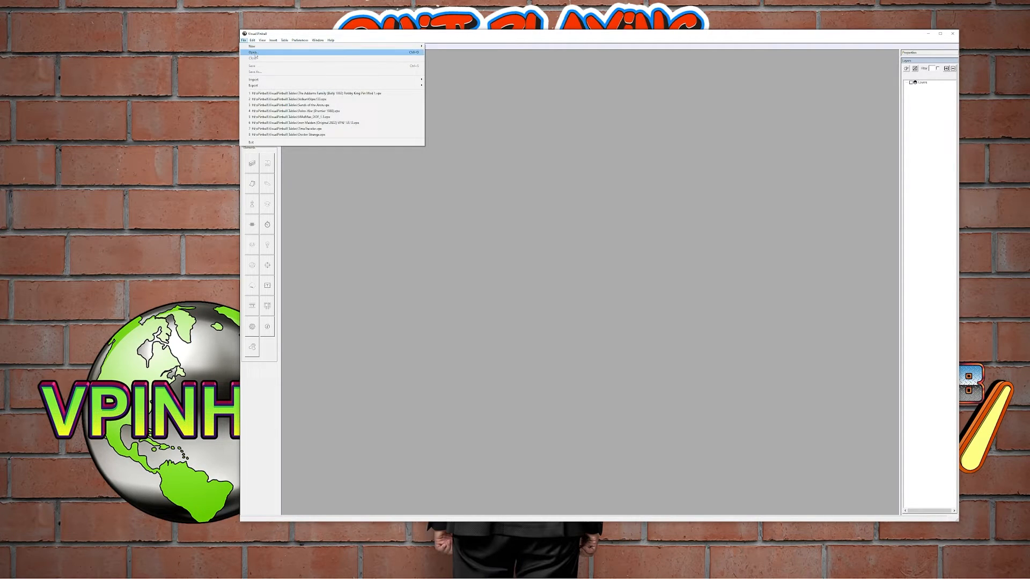
left_click(252, 53)
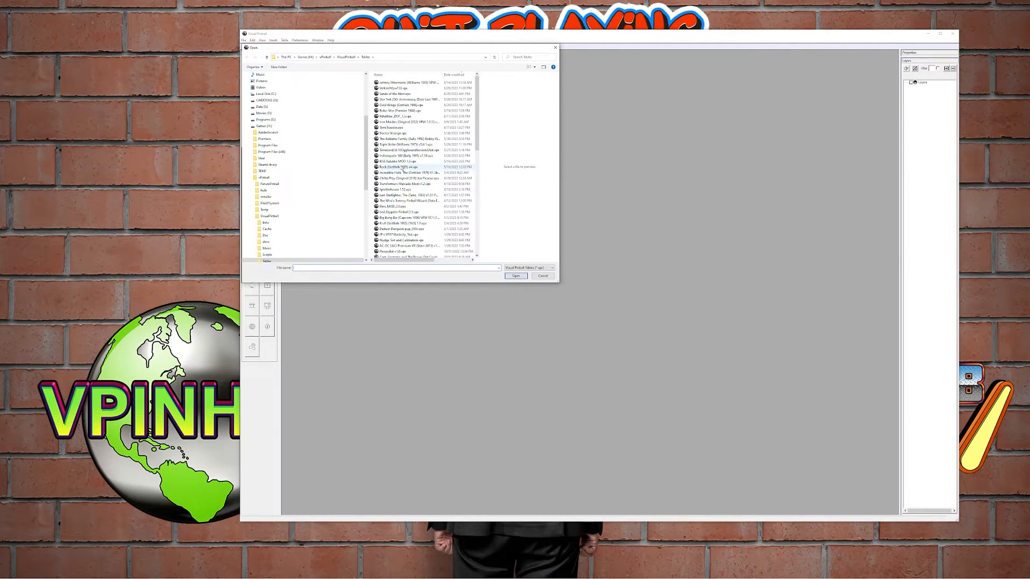
left_click(401, 228)
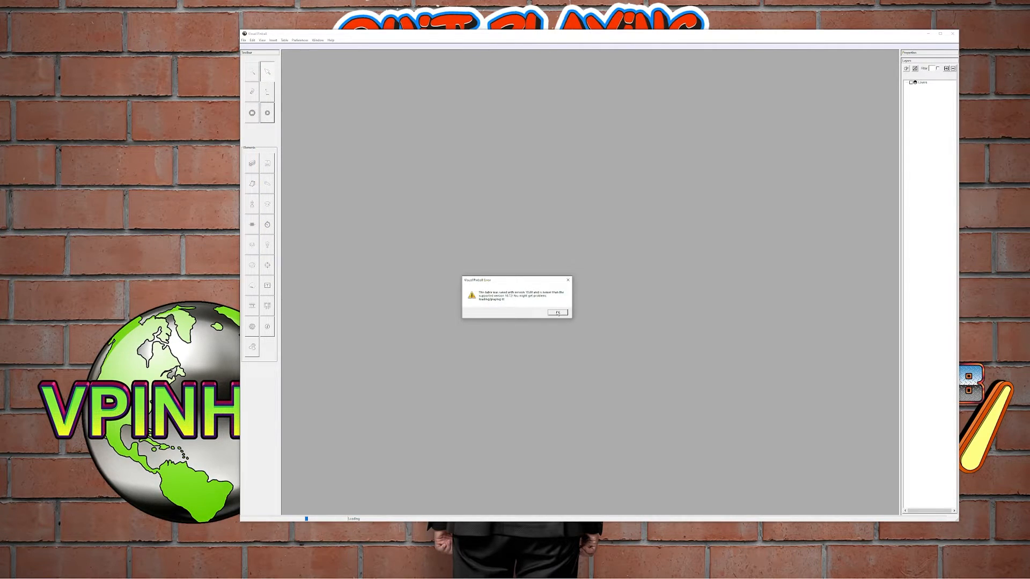
left_click(556, 312)
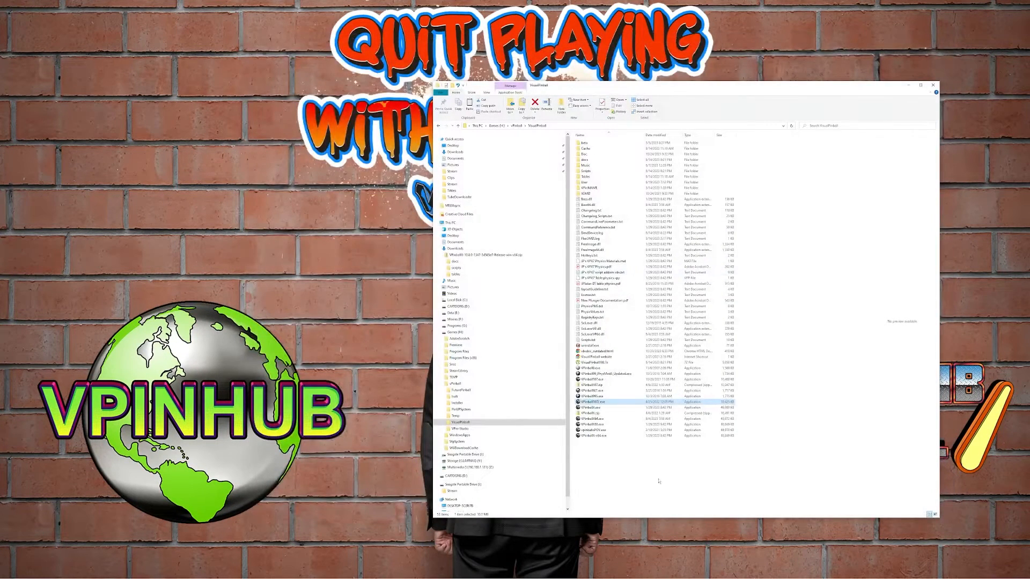
- Launch the other VPinballX executable and check its version in Help > About
left_click(594, 418)
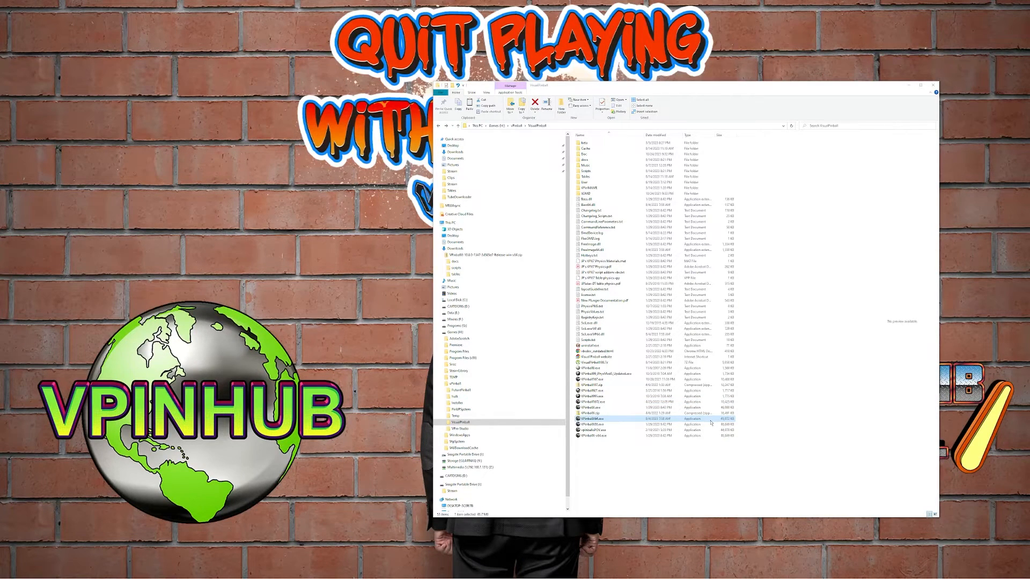
double_click(595, 418)
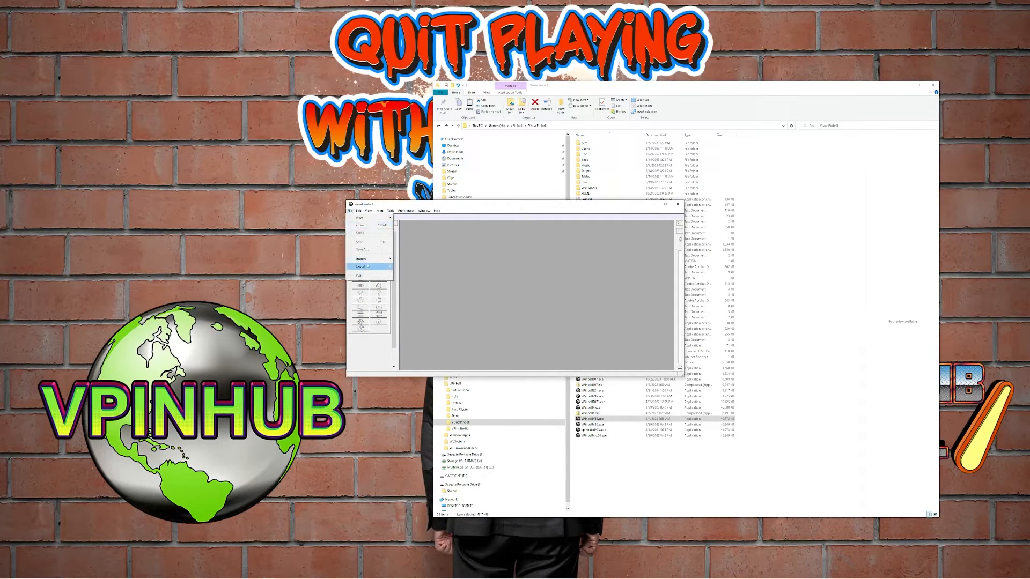
left_click(436, 211)
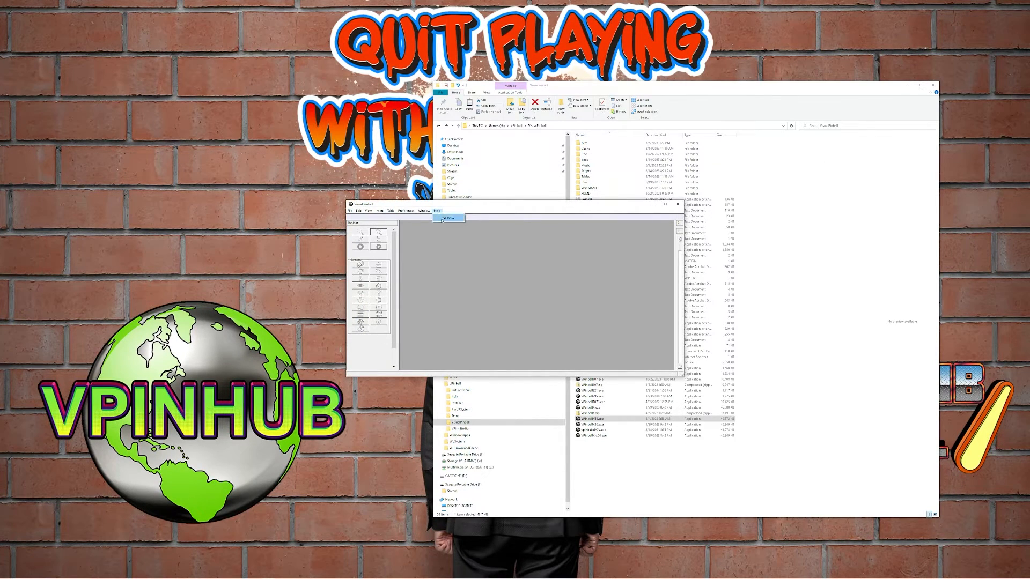
left_click(449, 218)
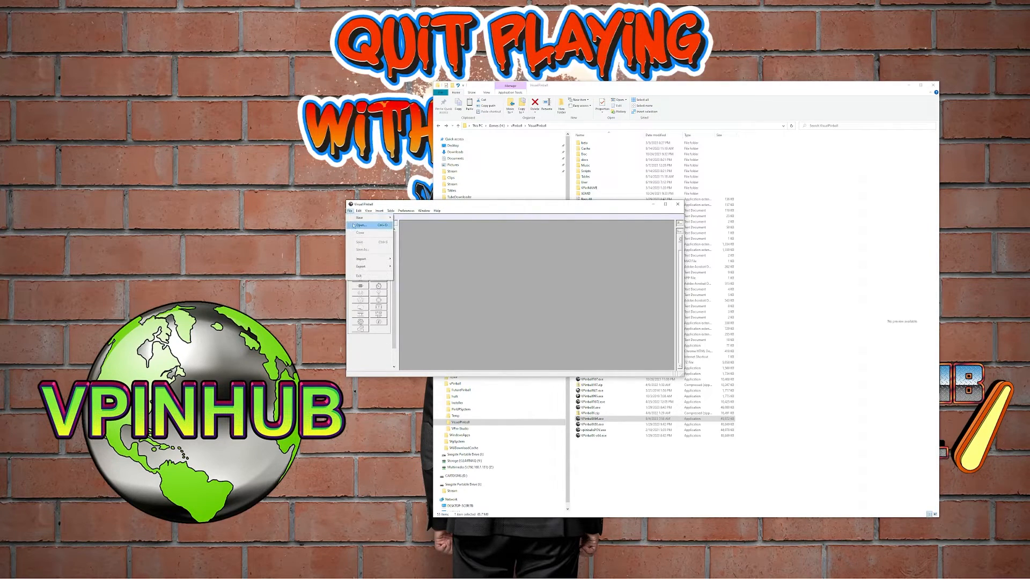
- Open the Johnny Mnemonic table from the Tables folder and start playing it
left_click(361, 226)
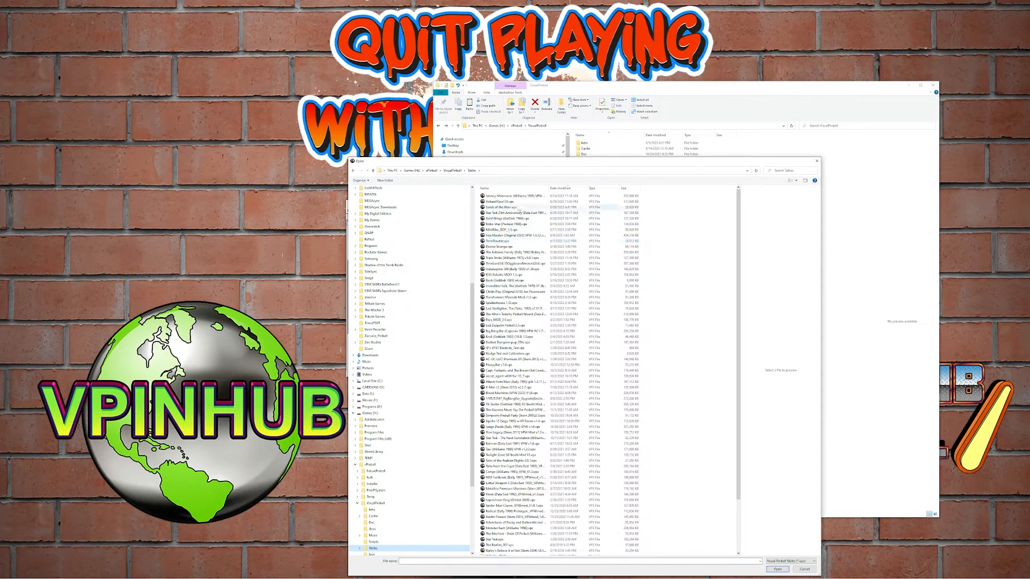
left_click(519, 195)
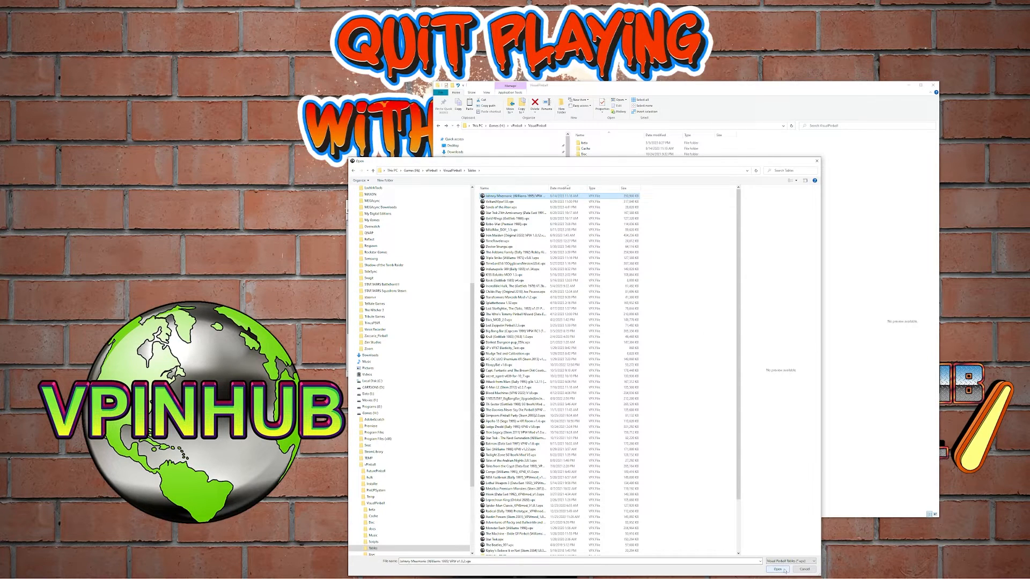
left_click(777, 569)
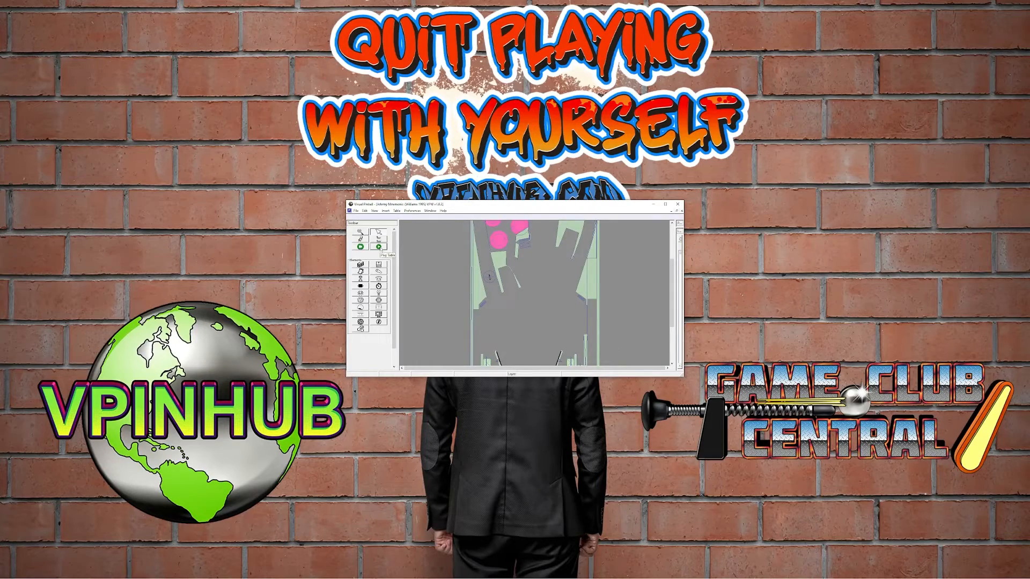
left_click(386, 255)
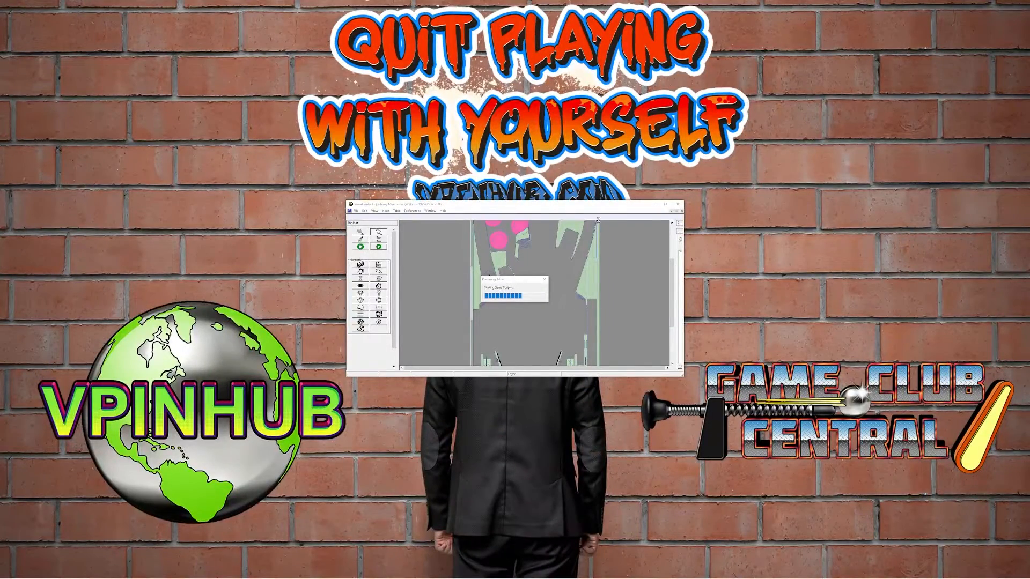